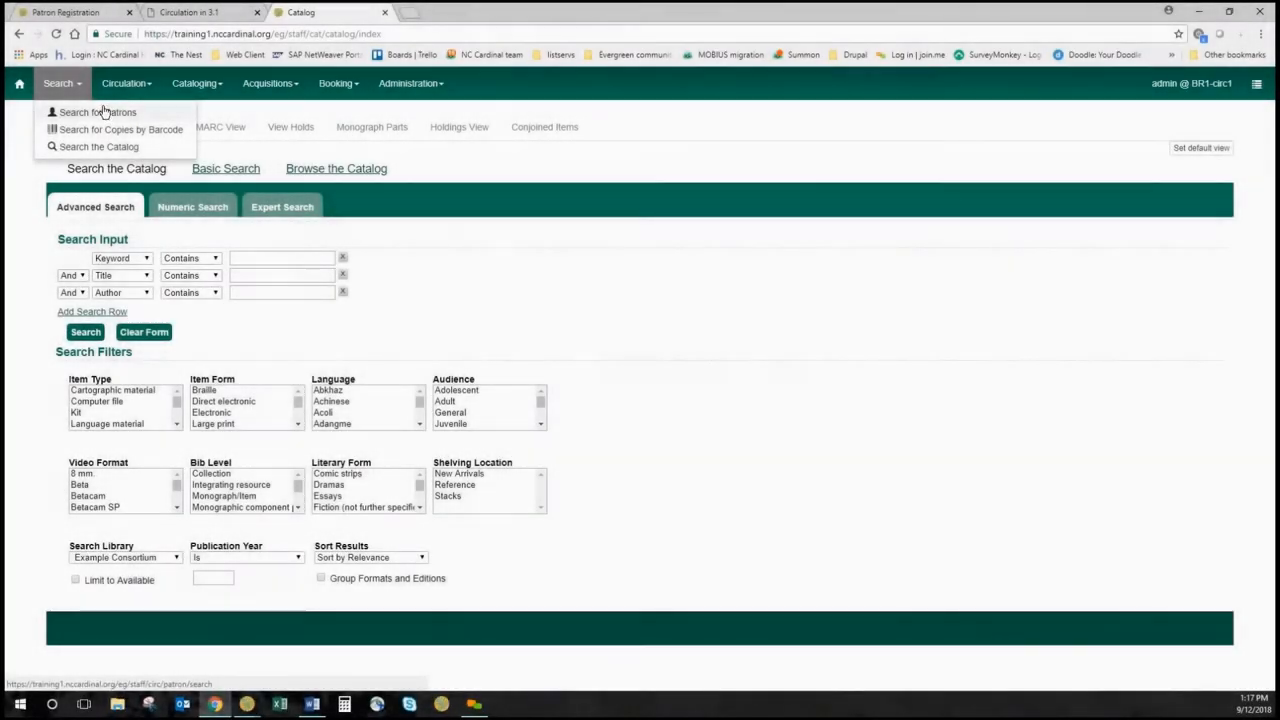
Step: Open the Administration menu from the catalog page's top navigation bar
left_click(763, 155)
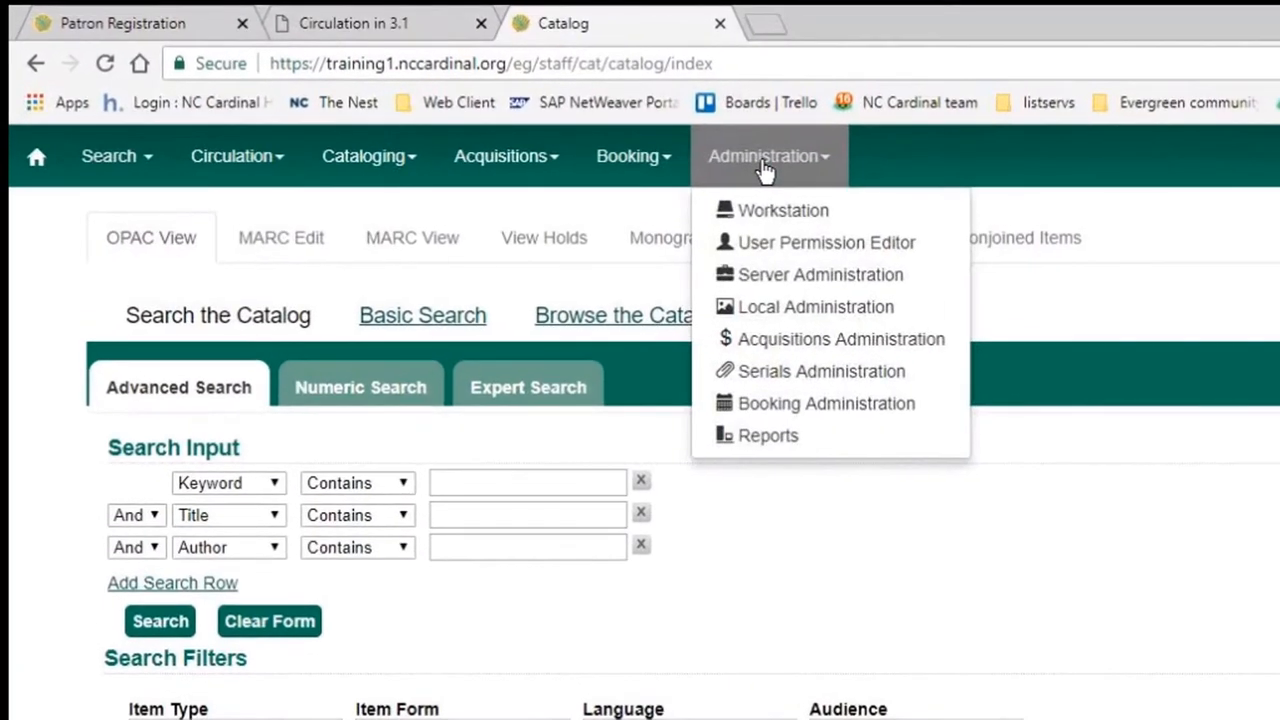
mouse_move(783, 210)
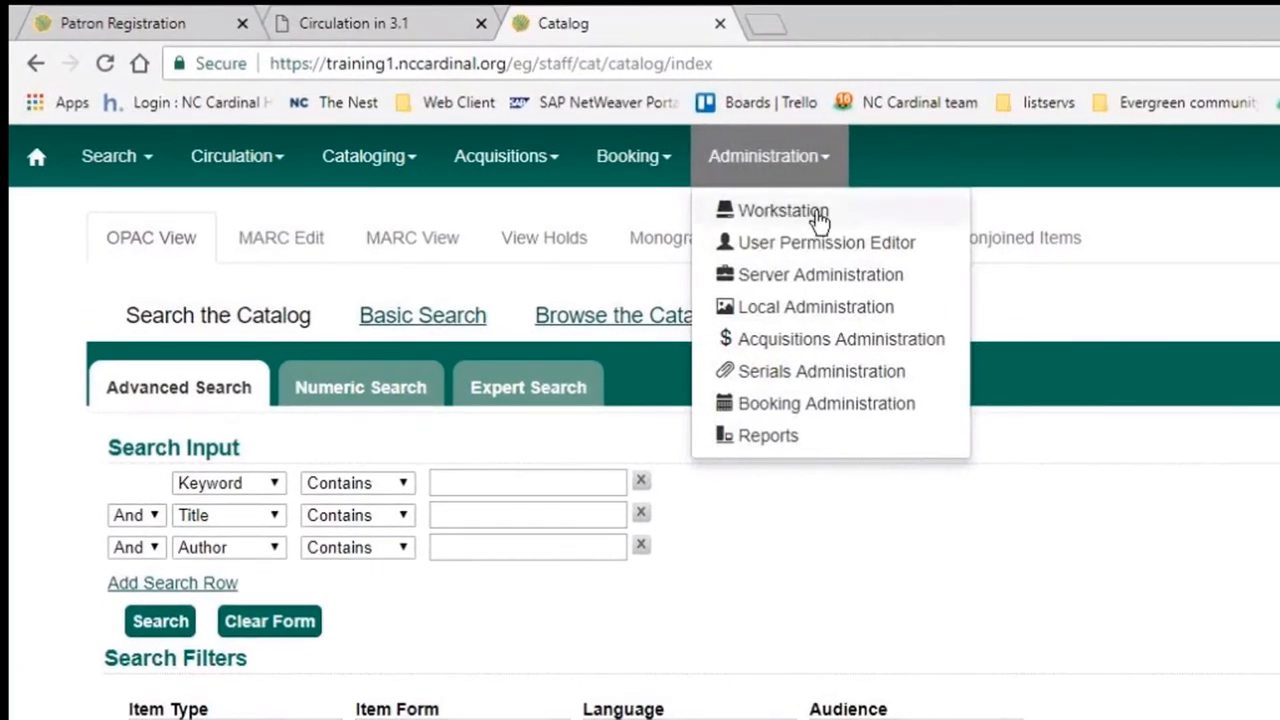
Step: In Workstation settings, set Default Search Library to SYS1 and Preferred Library to BR1
left_click(783, 210)
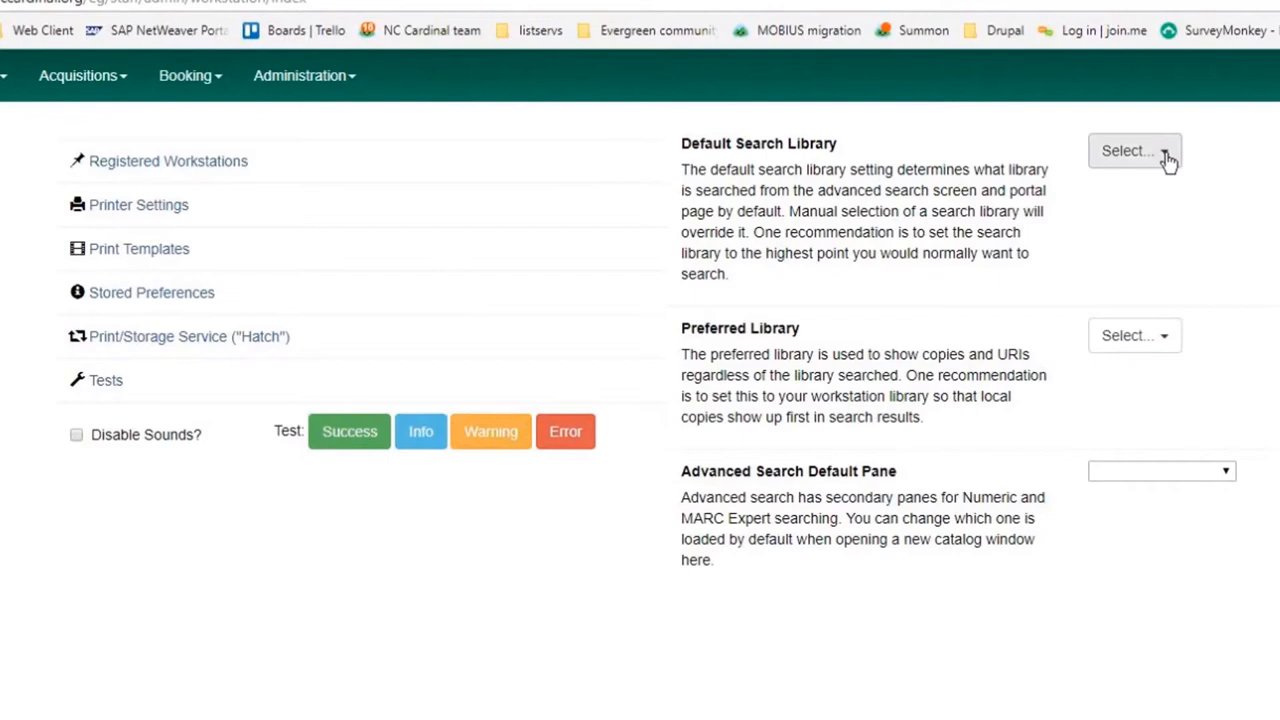
left_click(1134, 150)
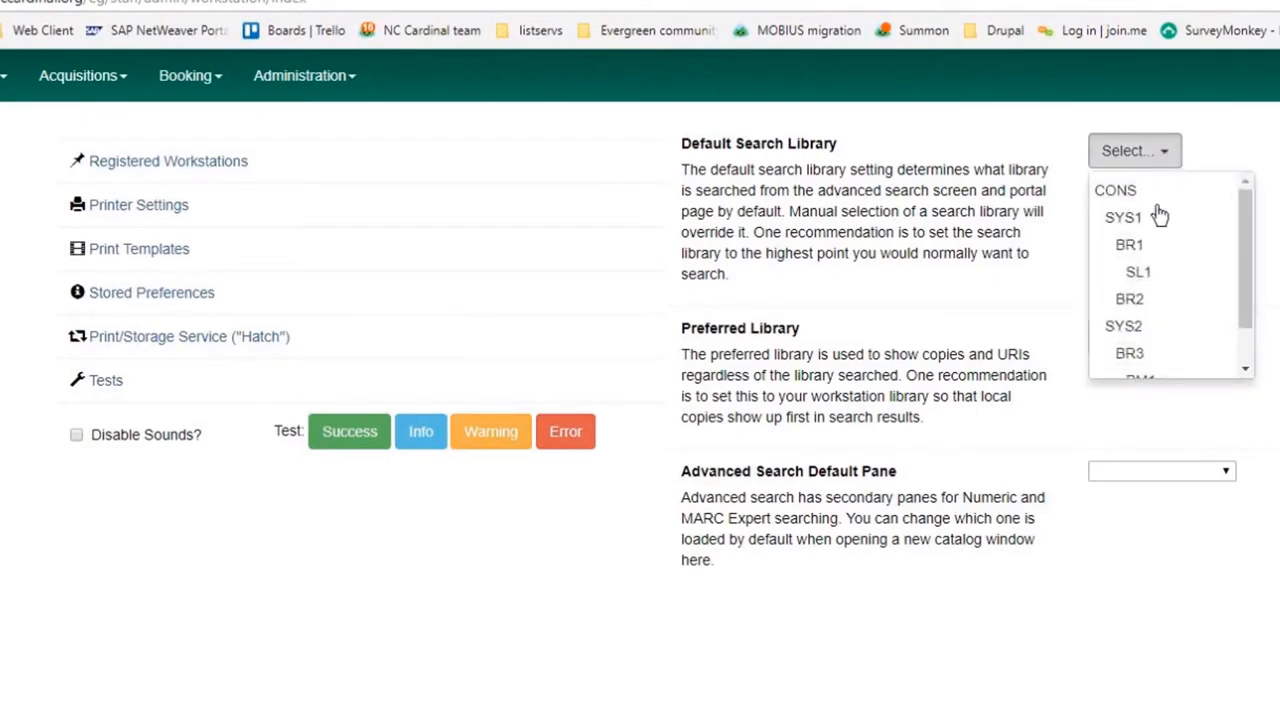
mouse_move(1129, 245)
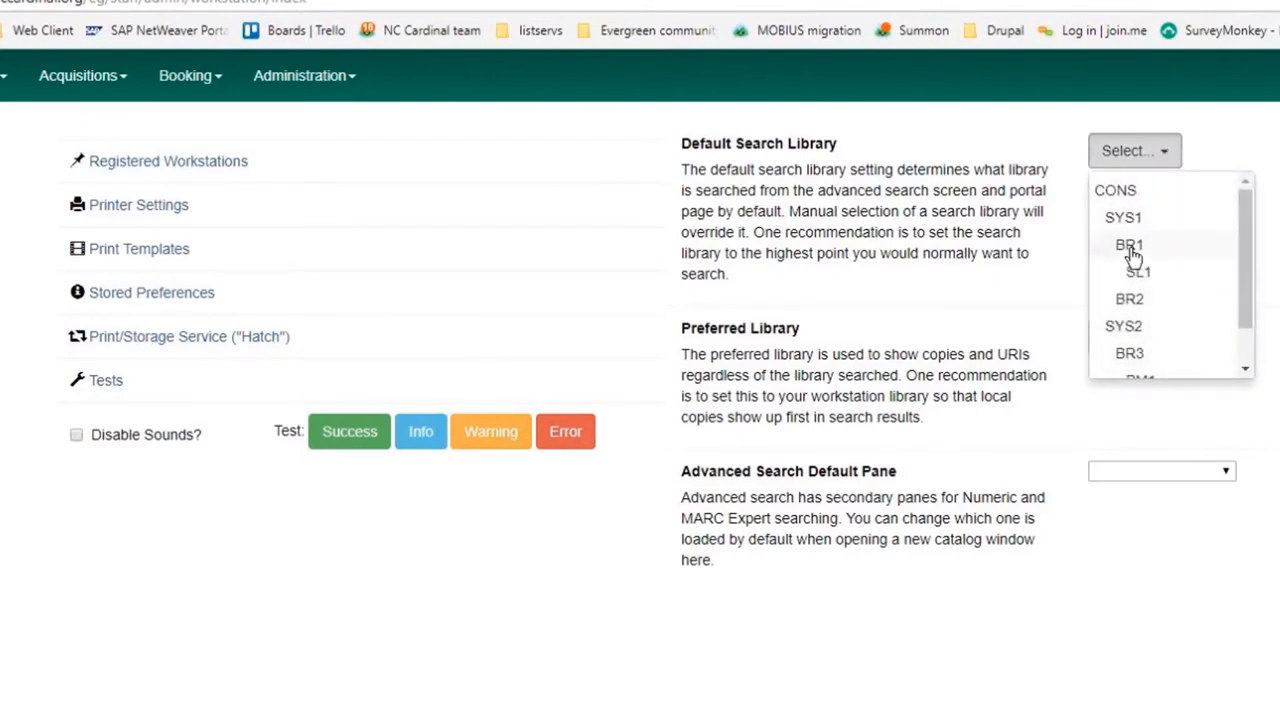
left_click(1128, 245)
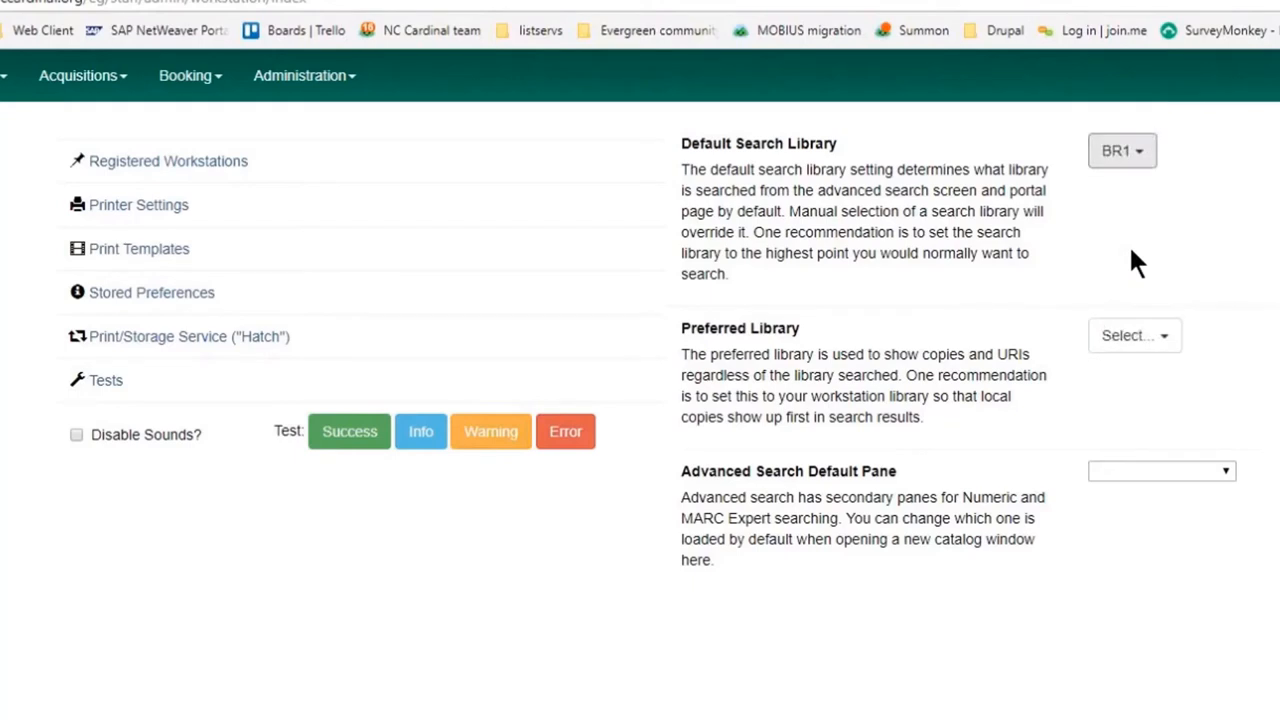
left_click(1135, 335)
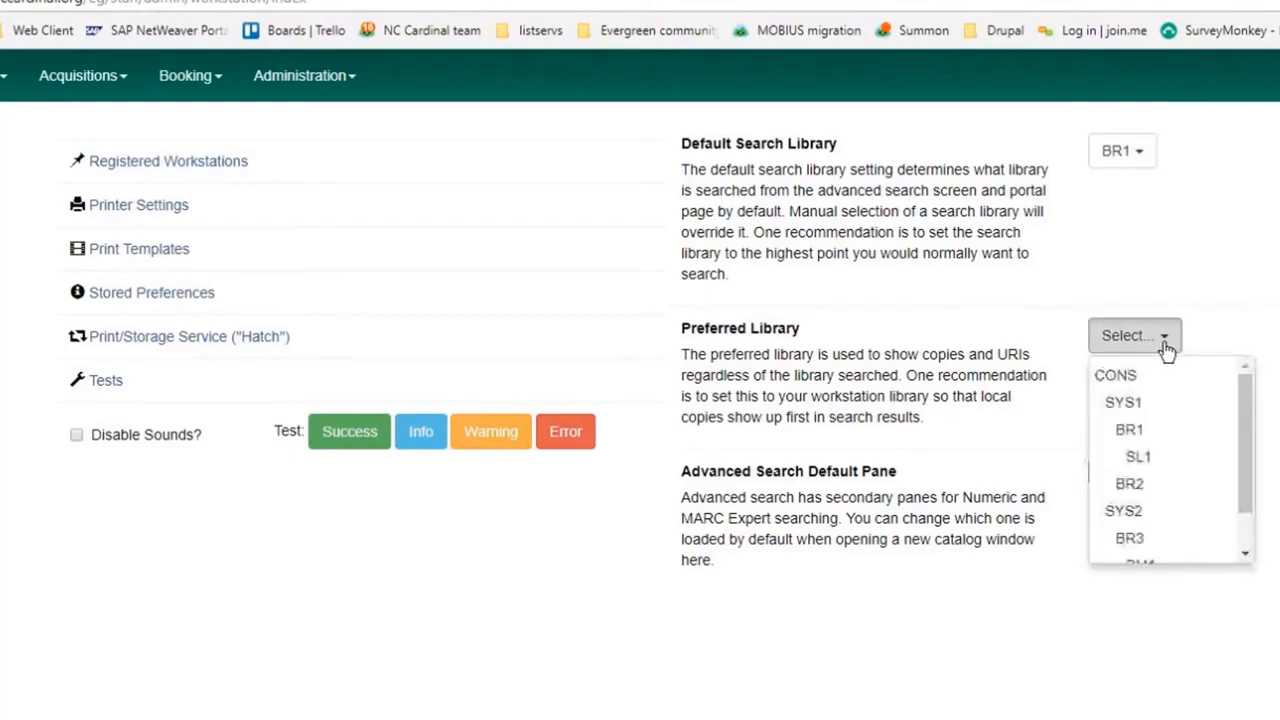
left_click(1129, 429)
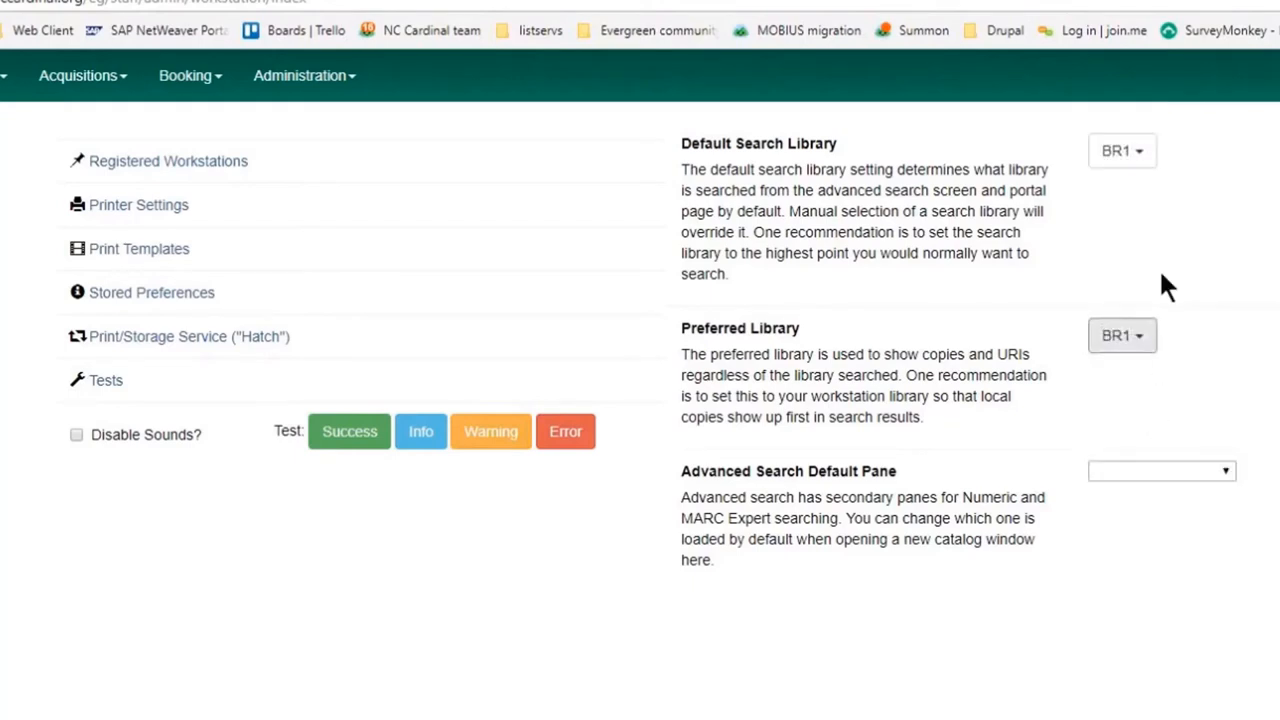
left_click(1122, 150)
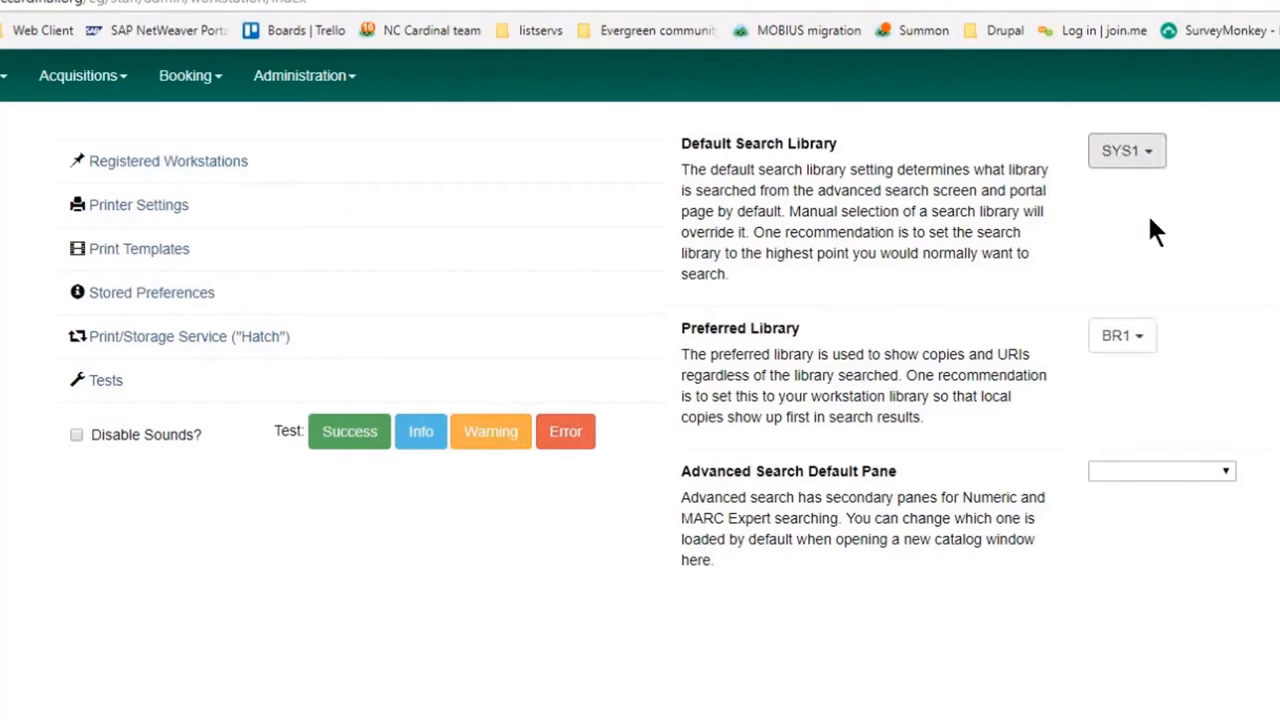
mouse_move(1138, 378)
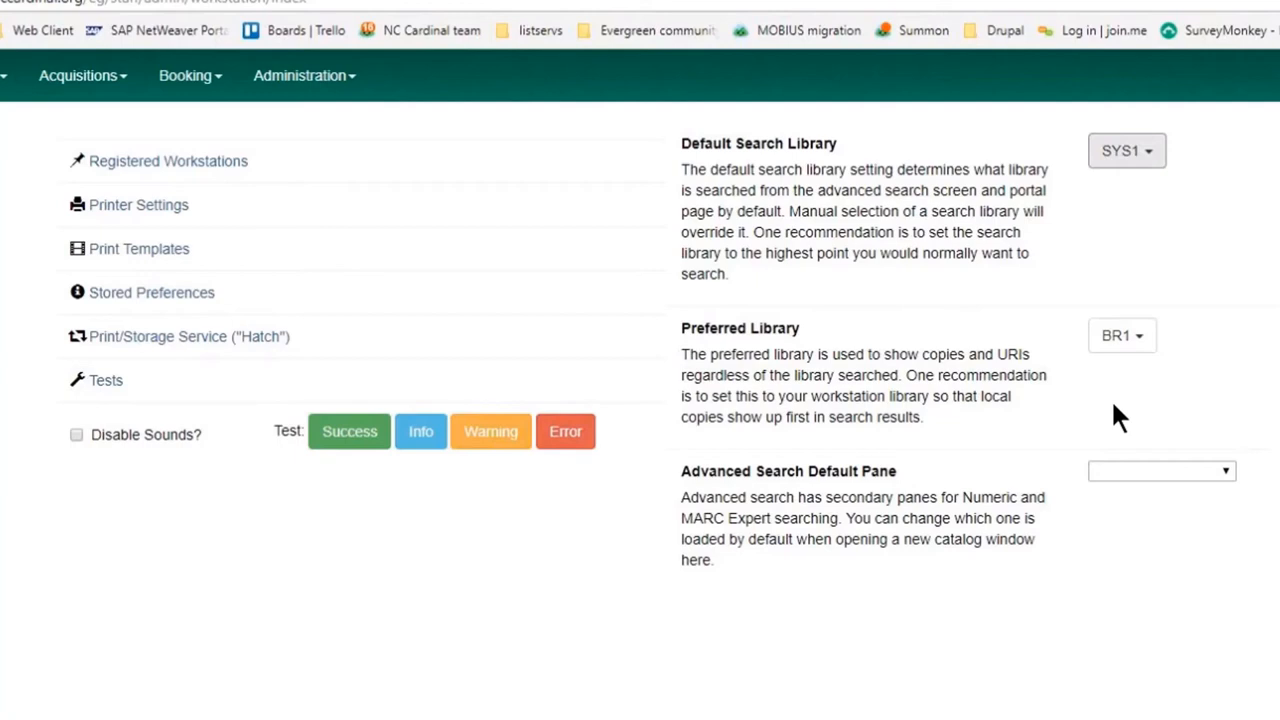
Step: Set Advanced Search Default Pane to Advanced (default), leaving Disable Sounds unchecked after toggling
left_click(1160, 470)
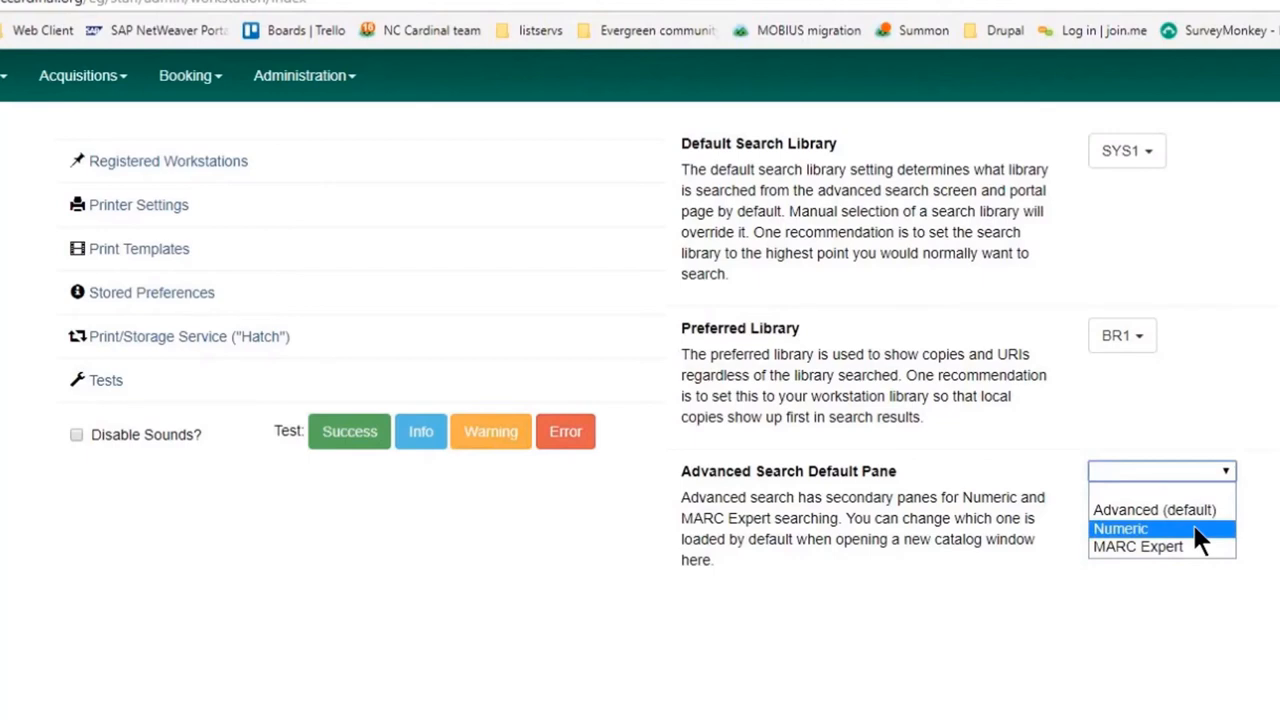
left_click(1154, 509)
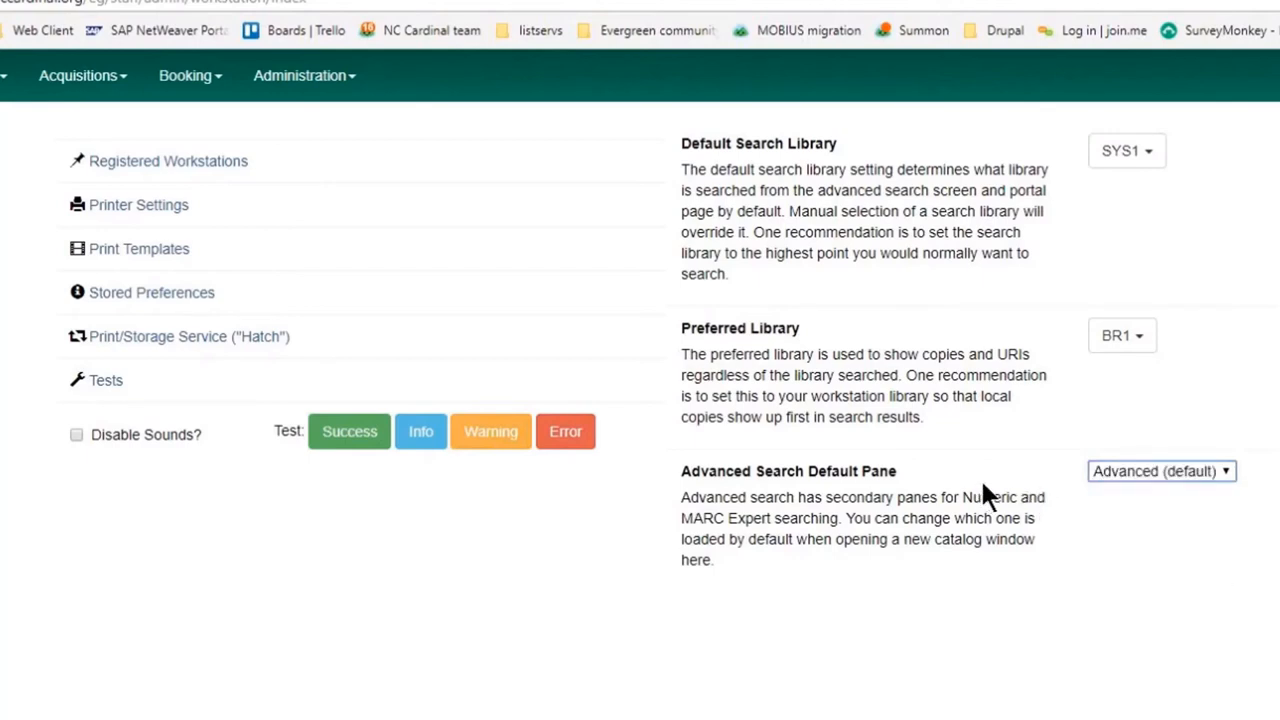
mouse_move(350, 395)
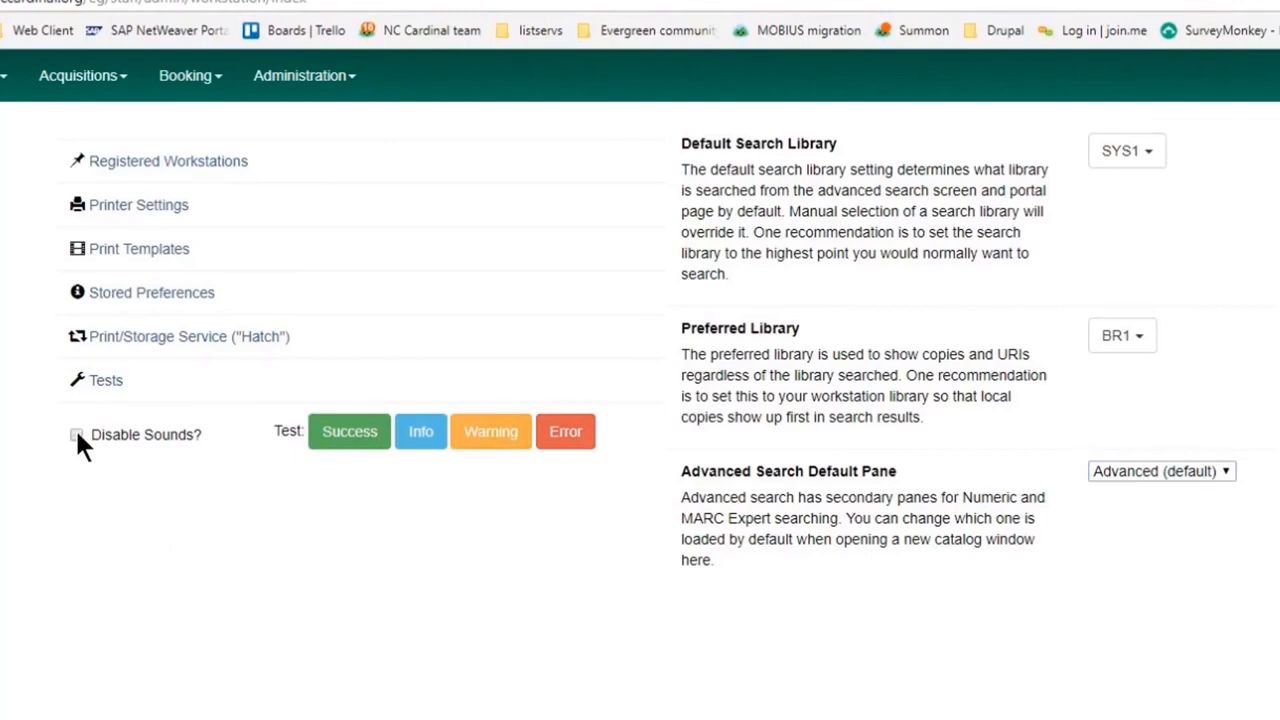
left_click(77, 434)
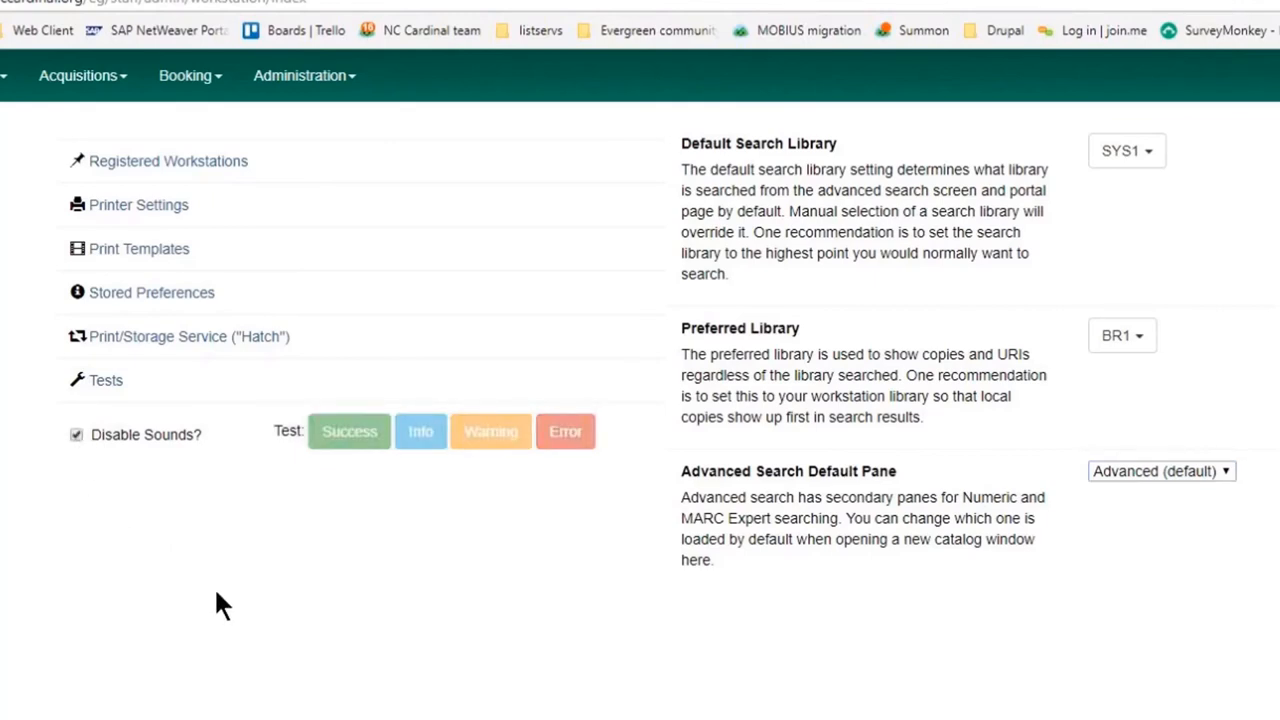
mouse_move(255, 487)
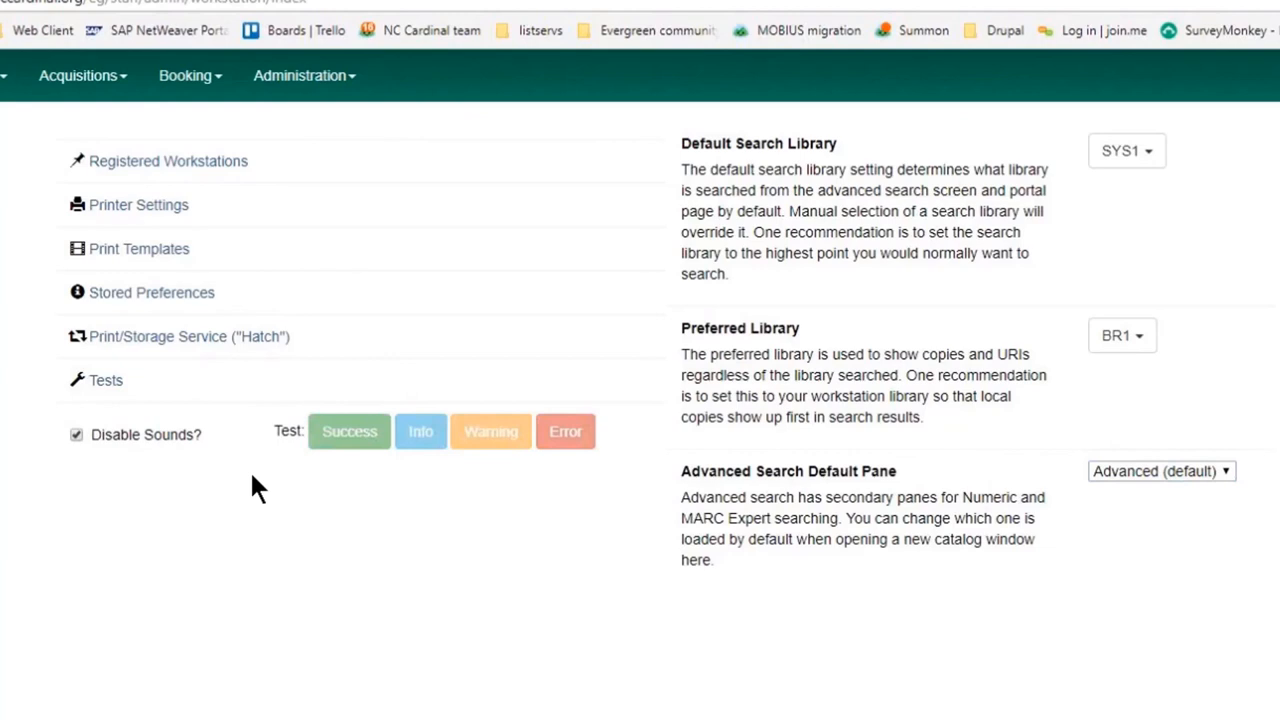
left_click(76, 434)
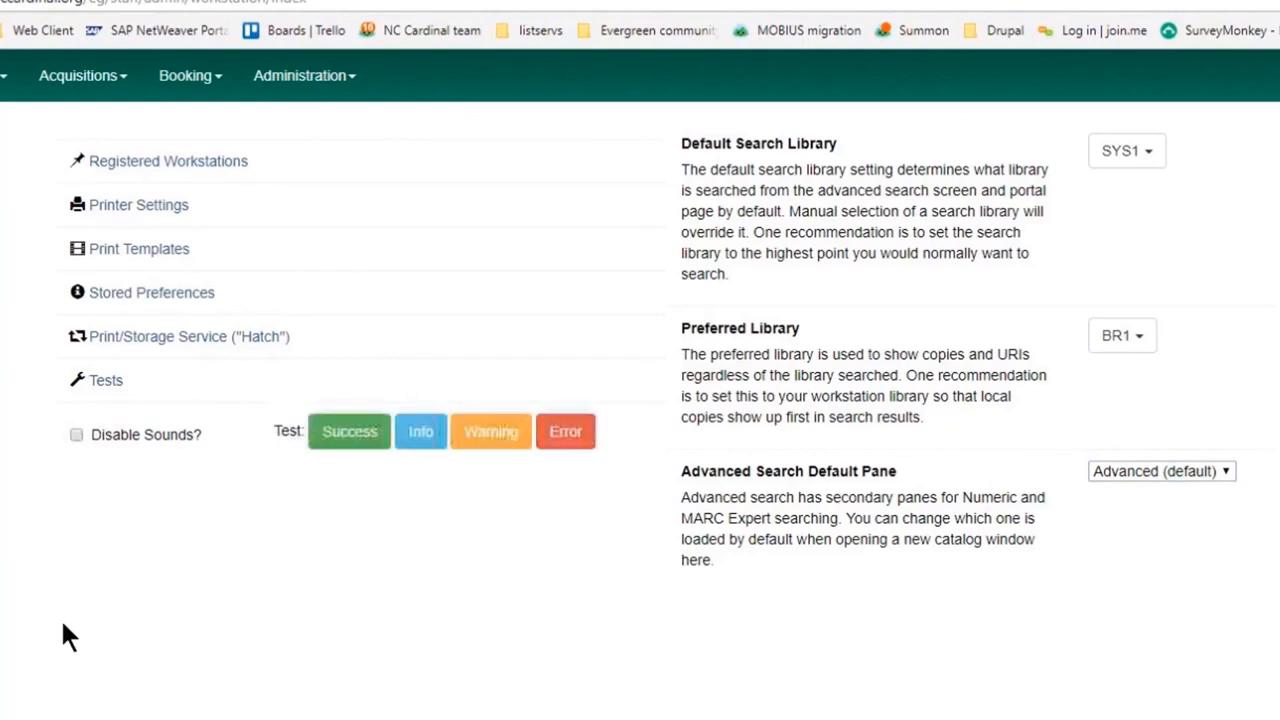